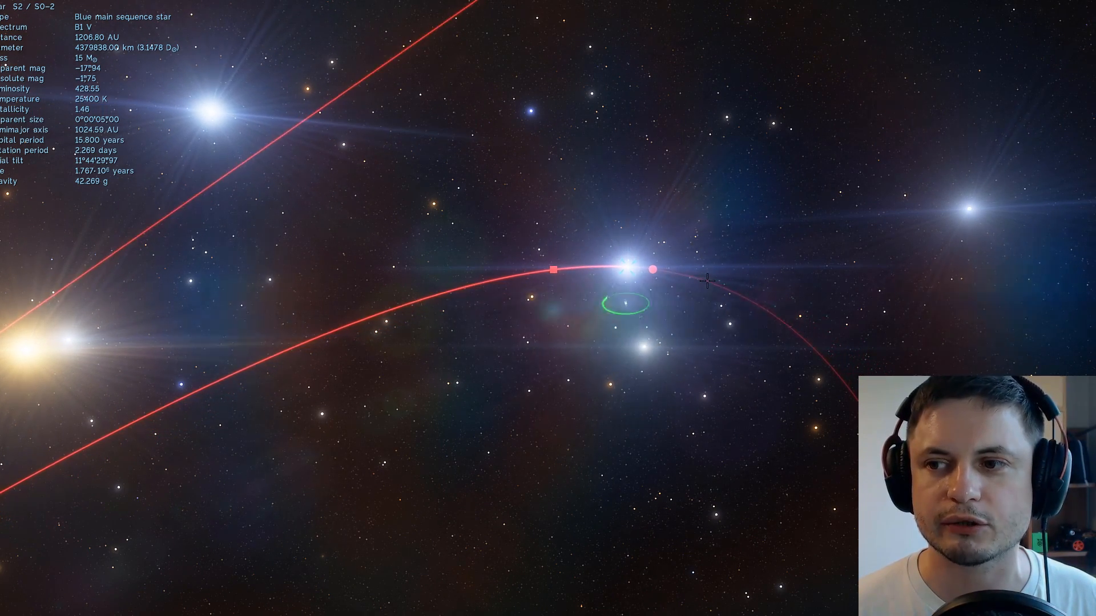
Step: Zoom out to about 2416 AU so S2's whole red orbit shows, then resume simulation time
scroll(down, 3)
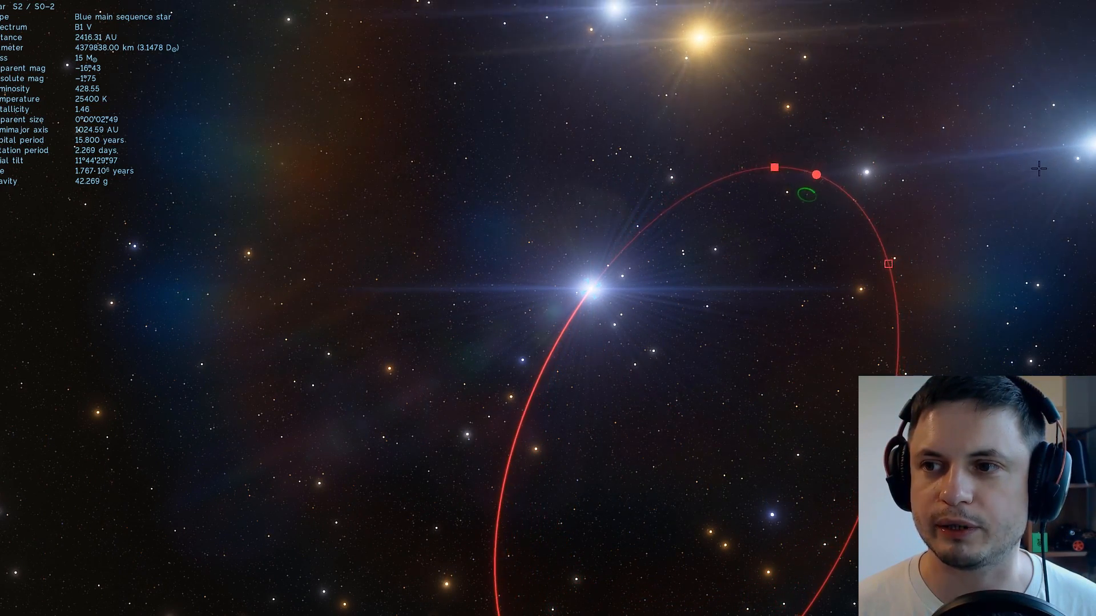
key(space)
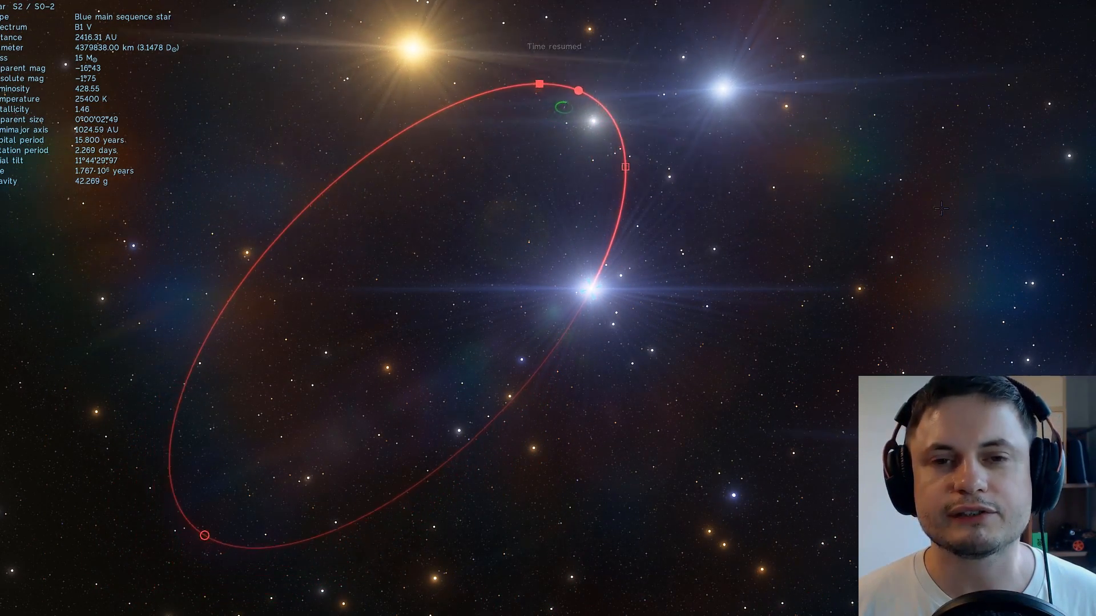